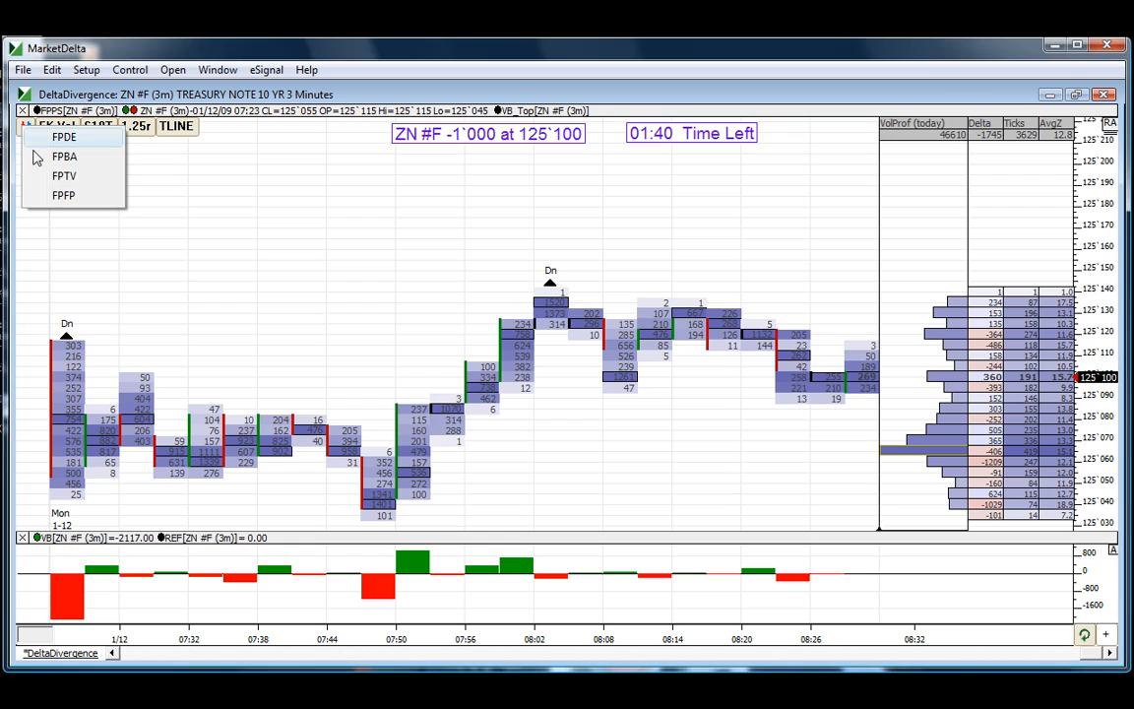
mouse_move(63, 176)
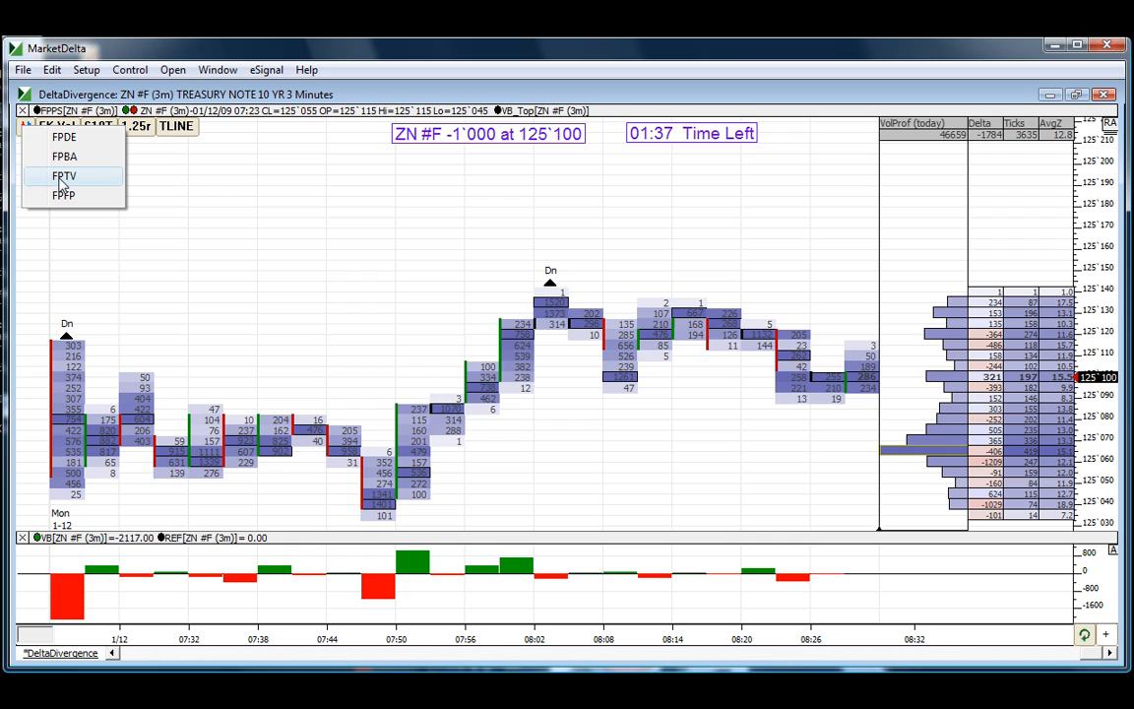
mouse_move(92, 260)
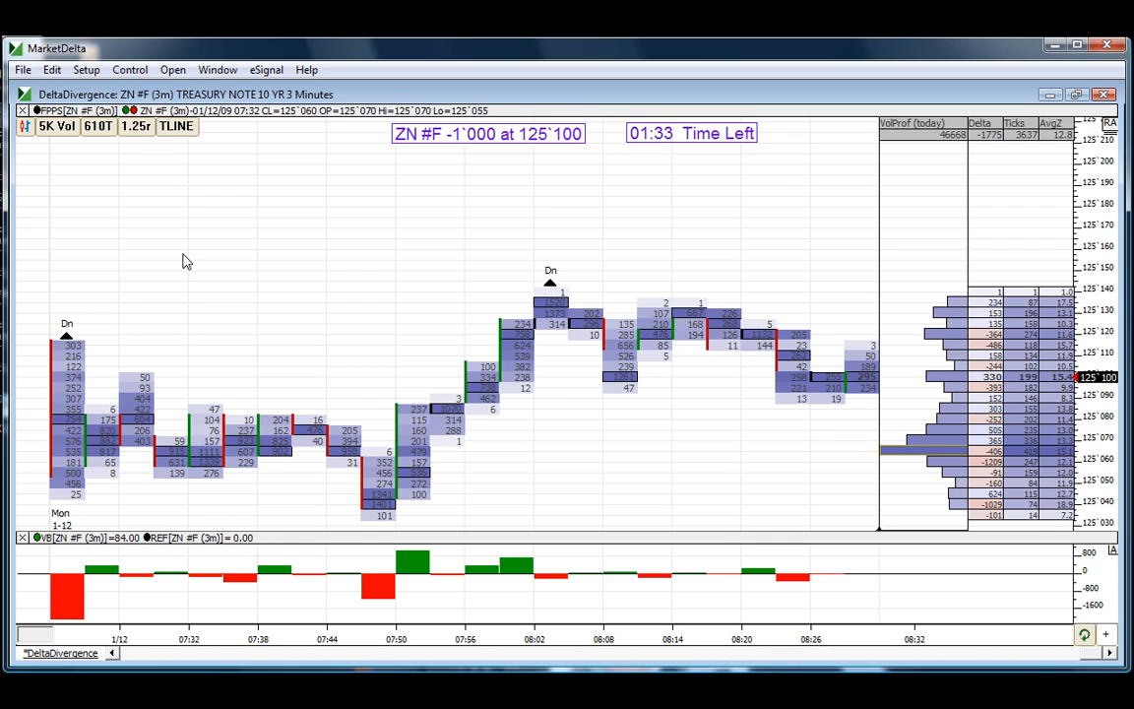
mouse_move(181, 232)
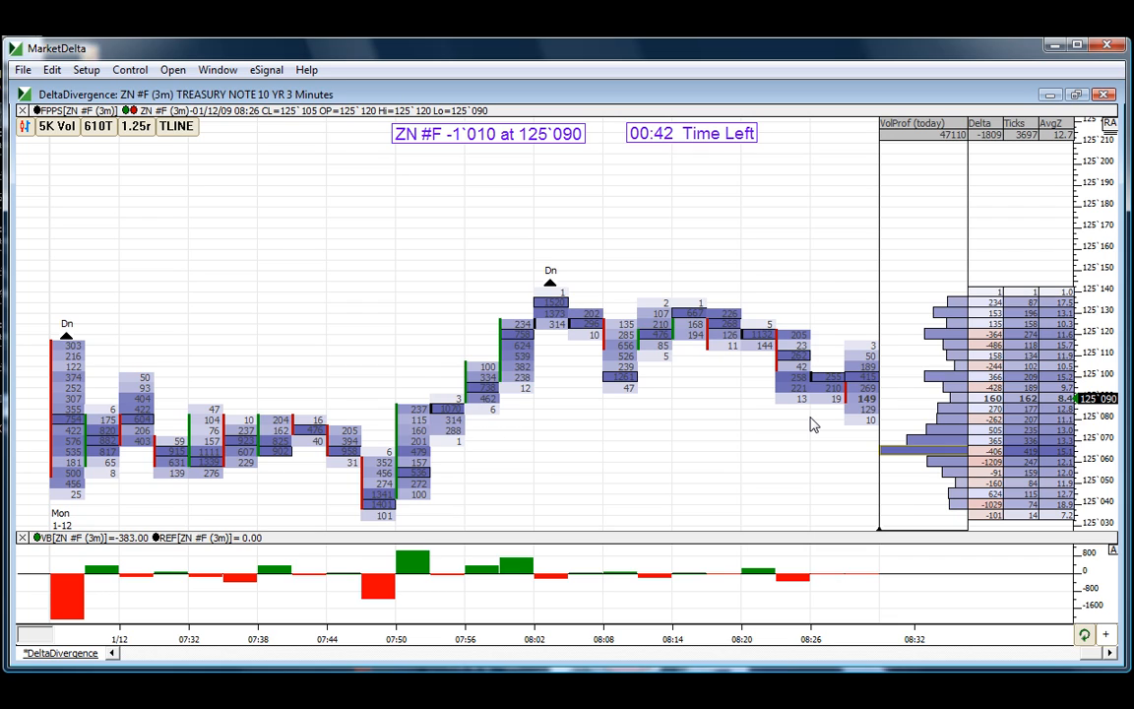
mouse_move(866, 390)
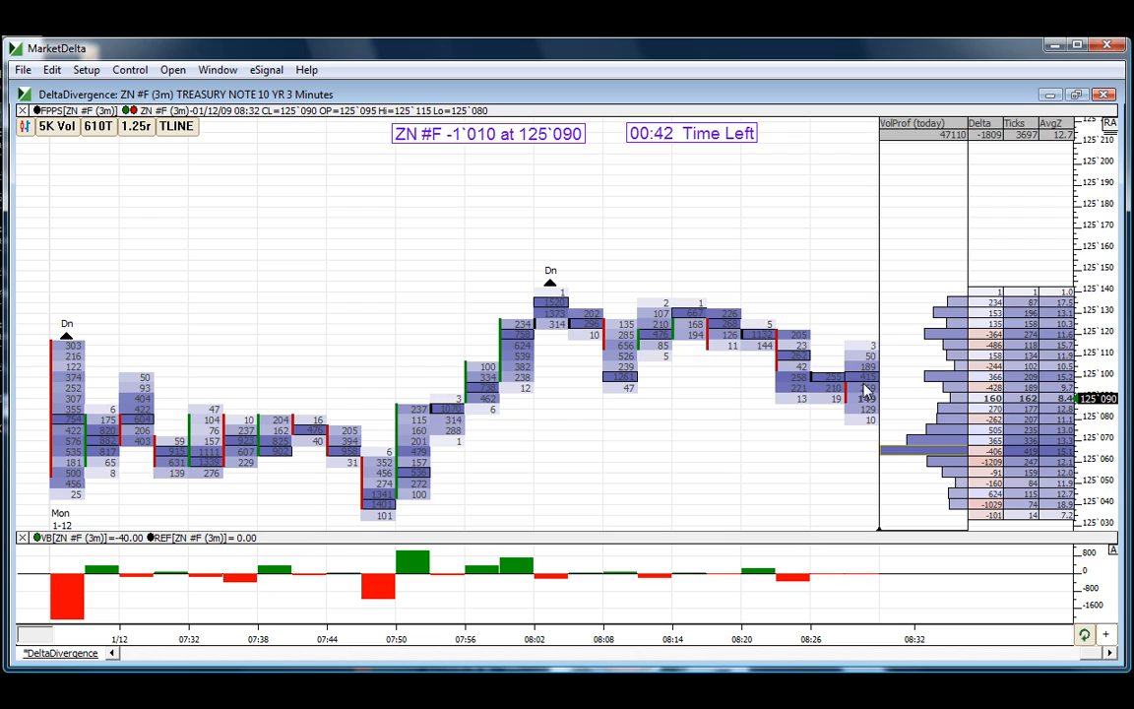
mouse_move(864, 445)
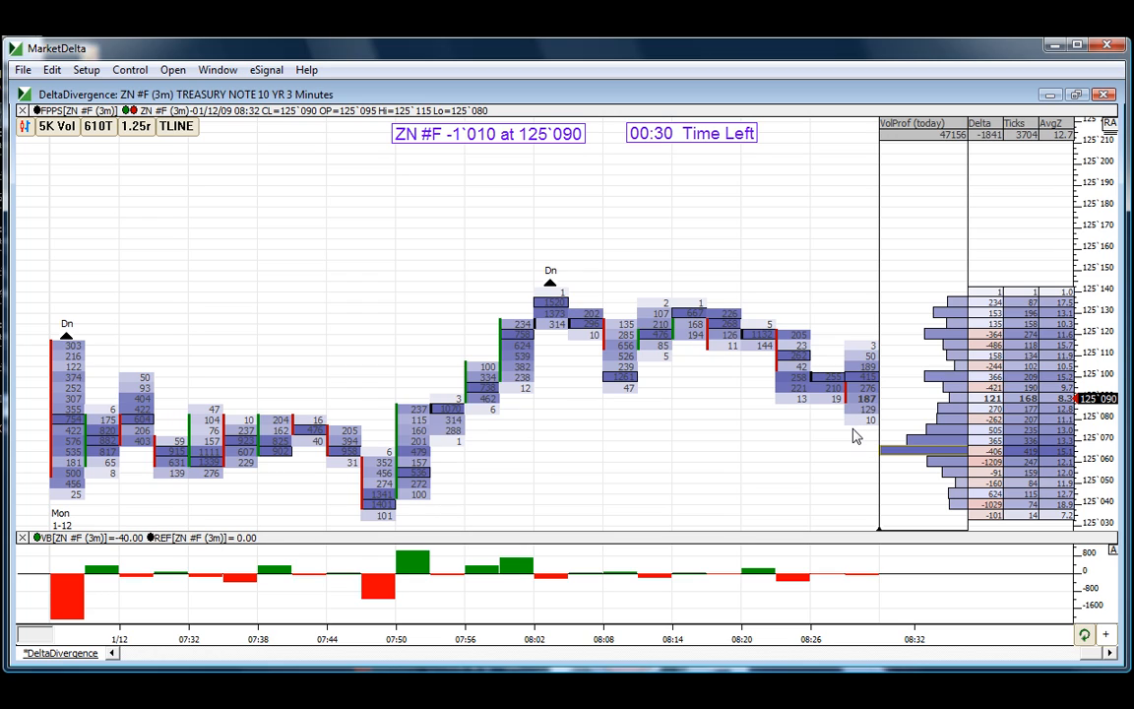
mouse_move(862, 405)
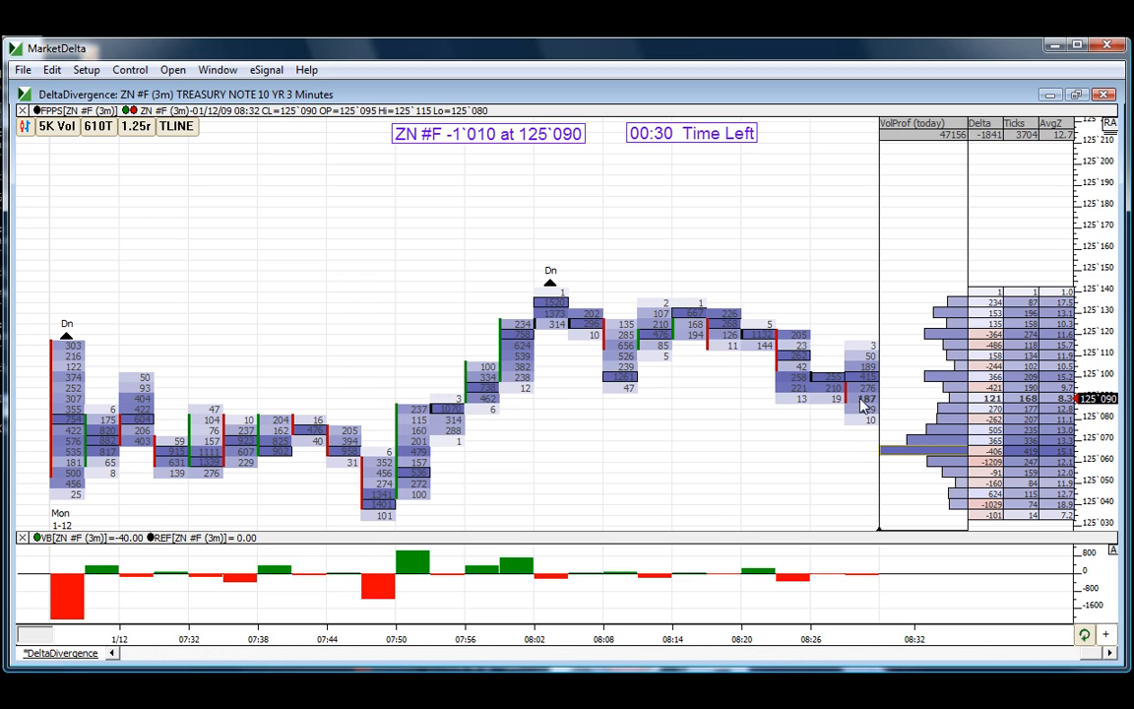
mouse_move(839, 456)
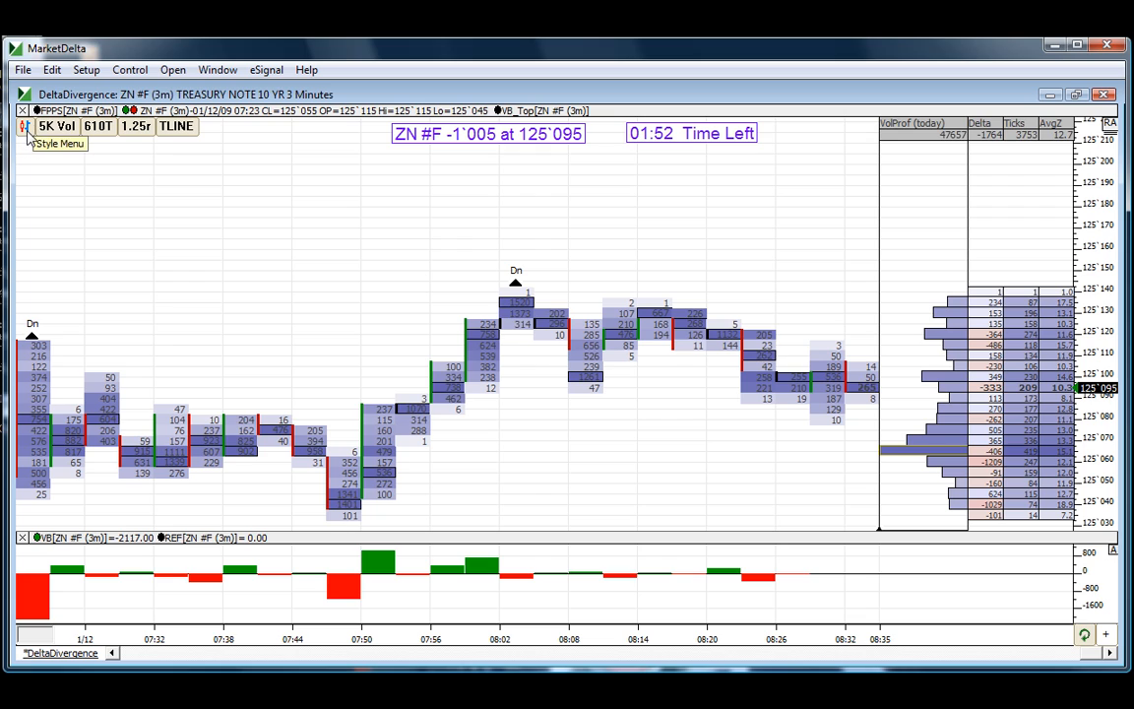
- Switch the Treasury note chart to the FPFP footprint profile style via the Style Menu
left_click(57, 141)
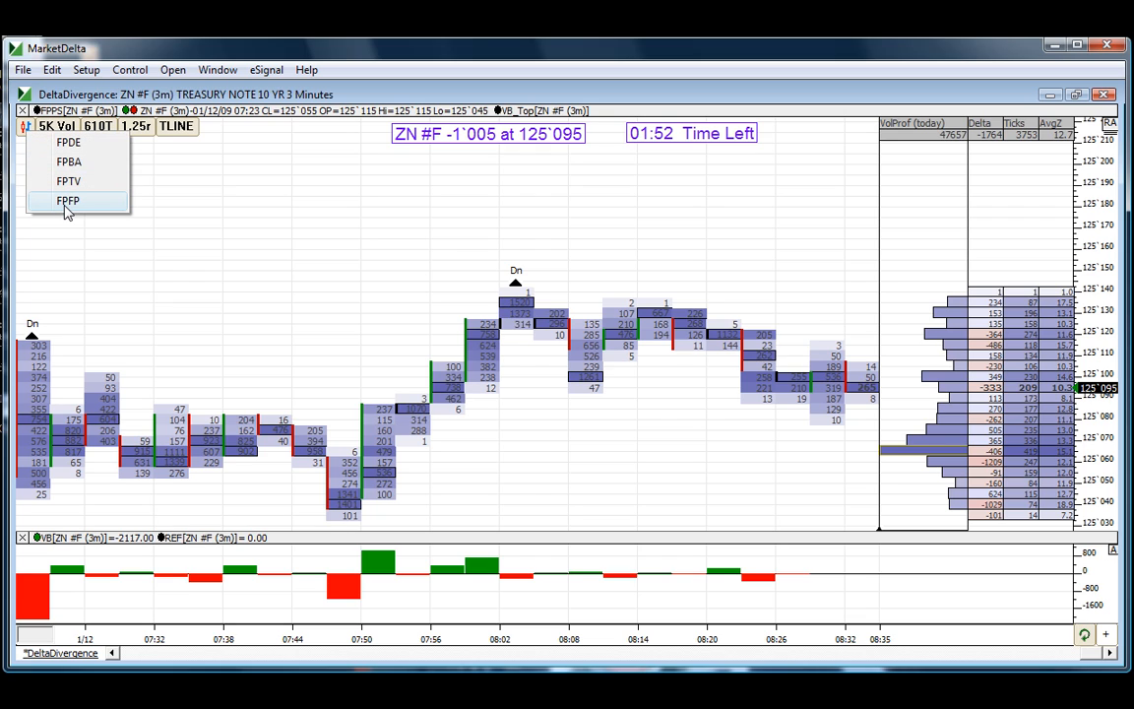
left_click(69, 200)
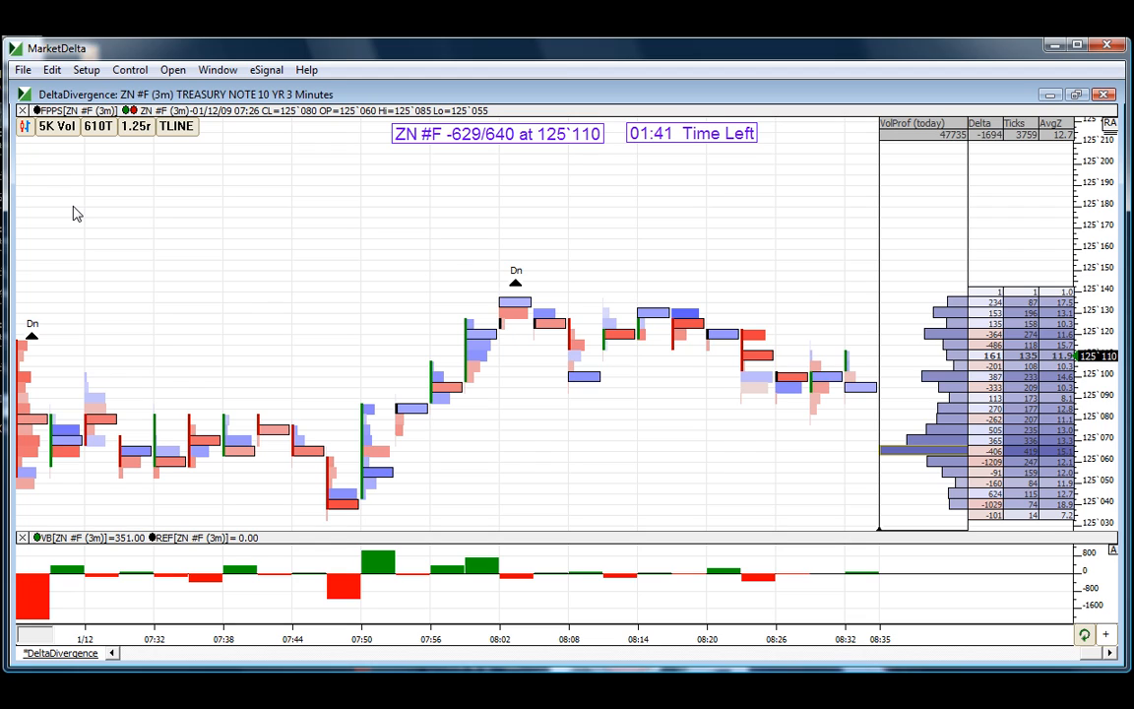
mouse_move(27, 126)
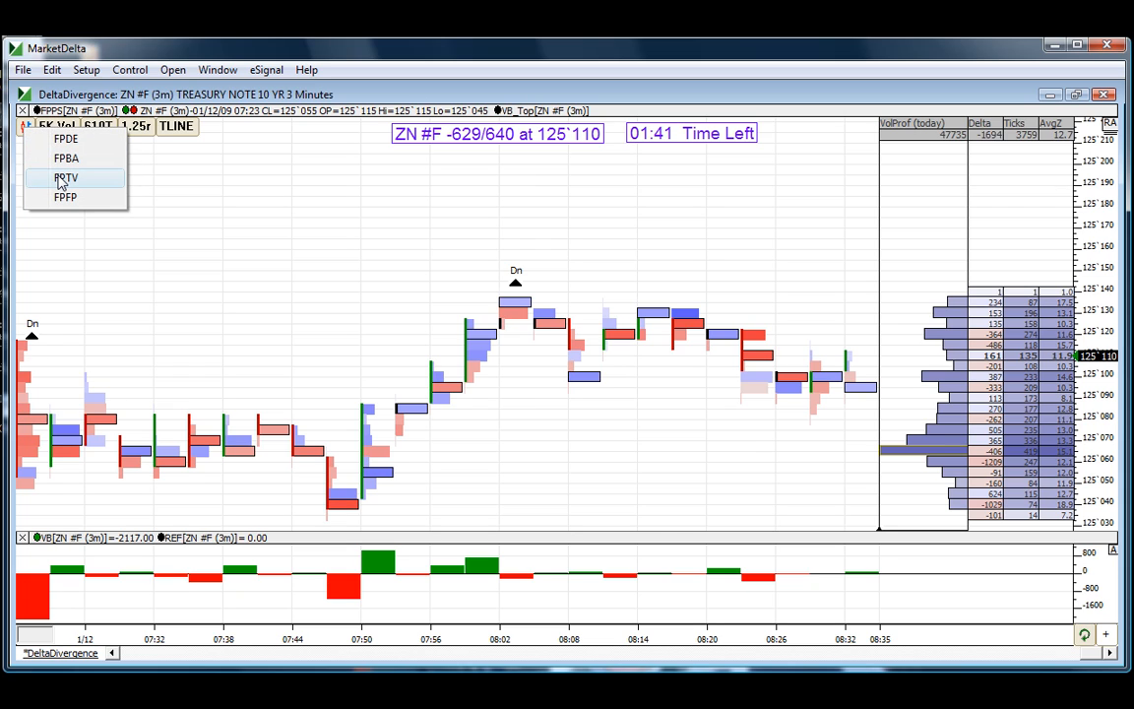
- Return the chart to the FPTV total volume footprint style from the Style Menu
left_click(67, 178)
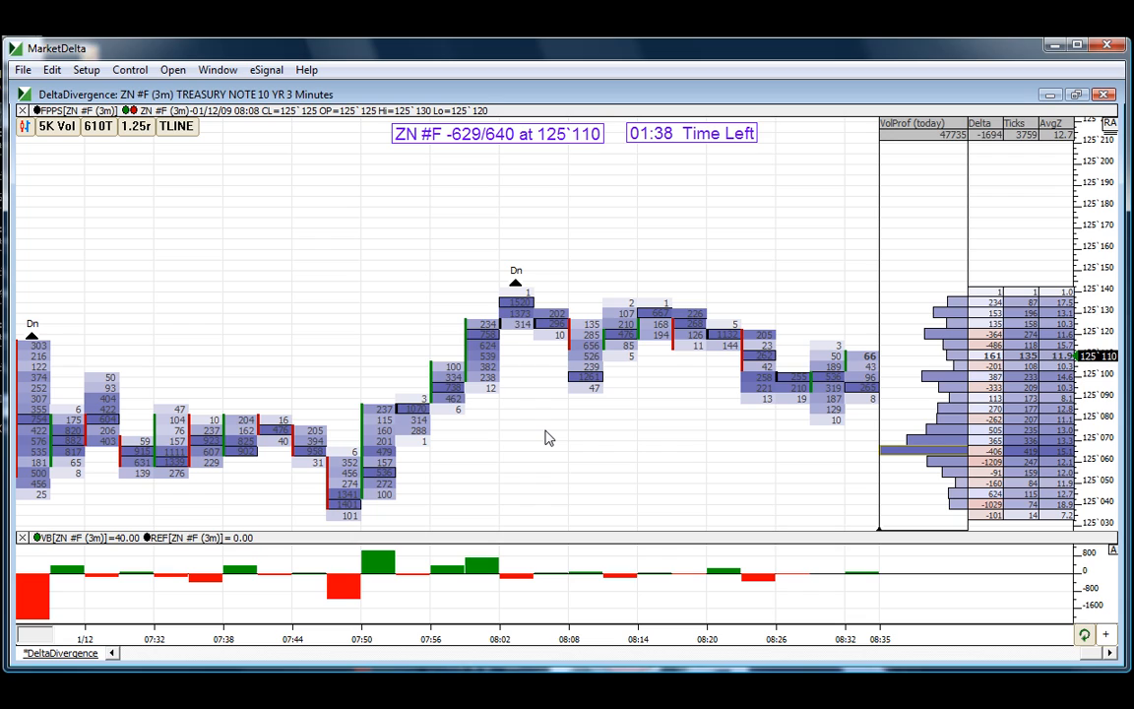
mouse_move(579, 386)
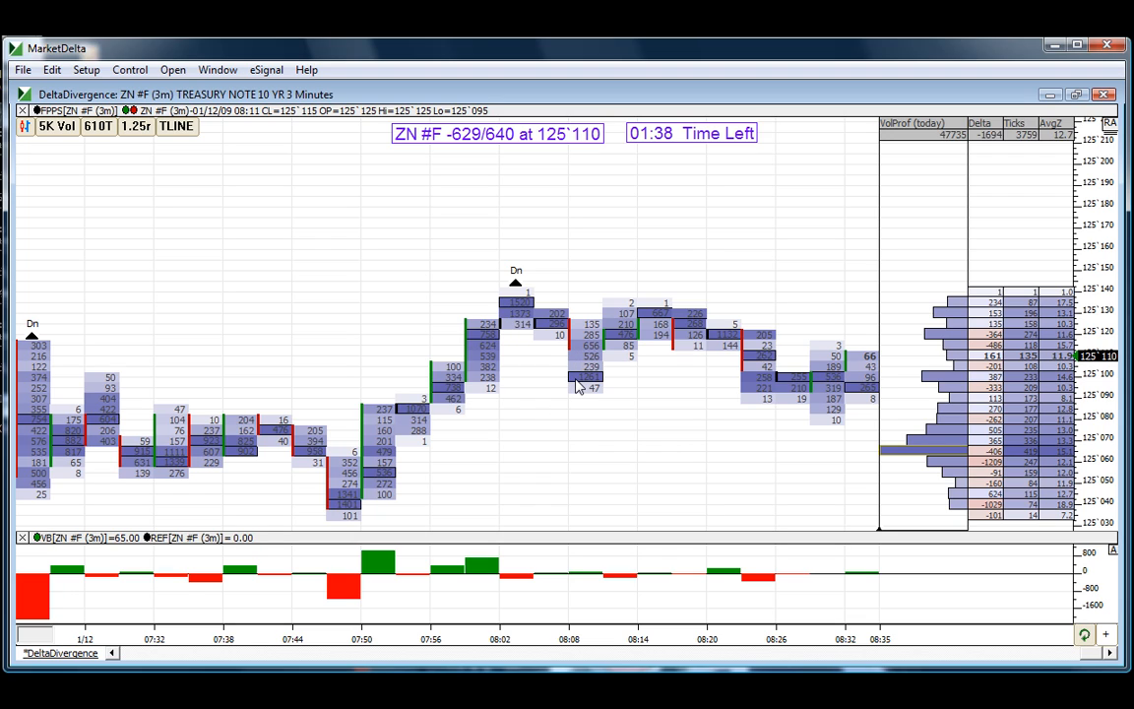